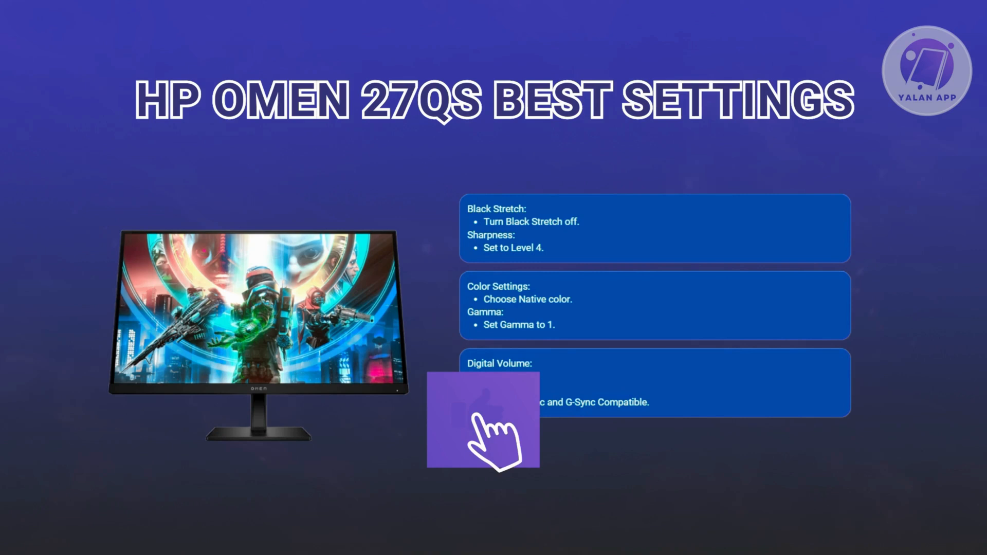
pyautogui.click(484, 419)
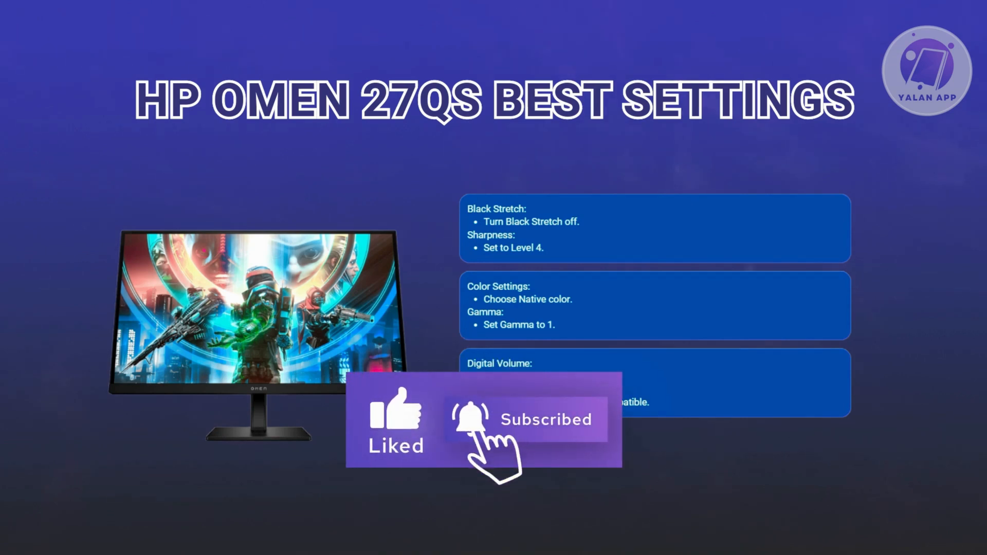